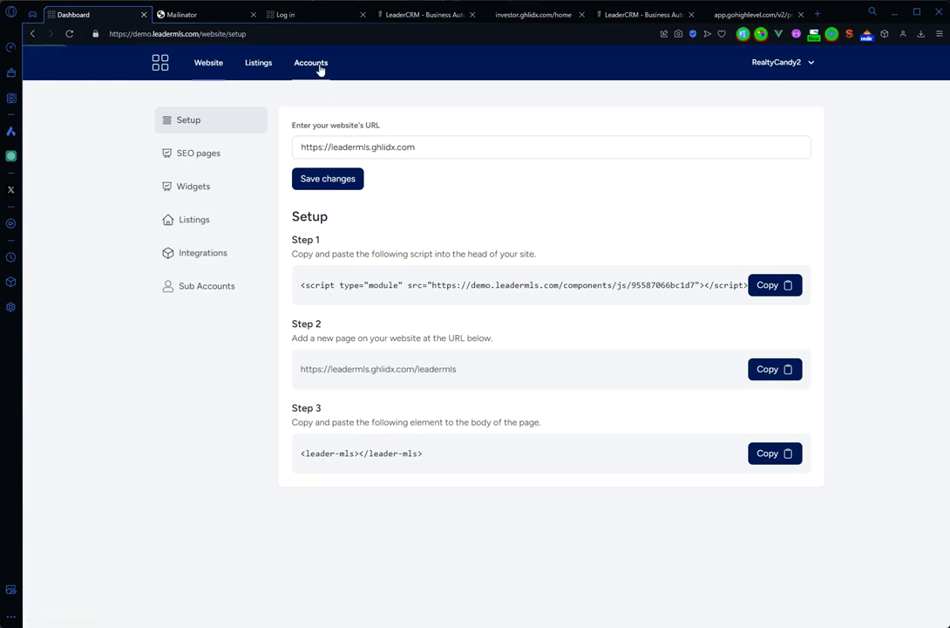
Generate a shareable invite link from the Accounts invite dialog and view its copy options
{"action": "left_click", "coordinate": [310, 63]}
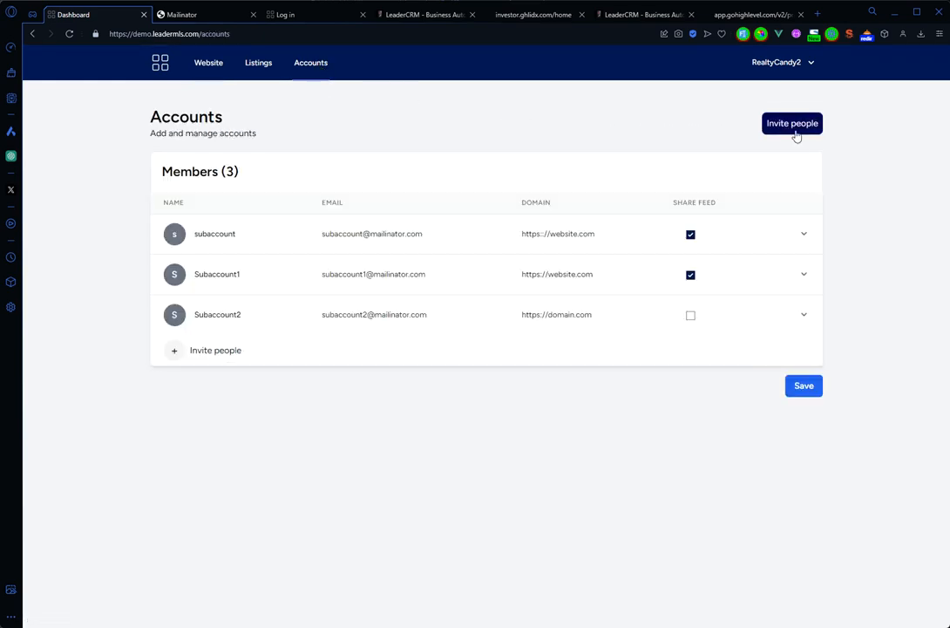
{"action": "left_click", "coordinate": [792, 122]}
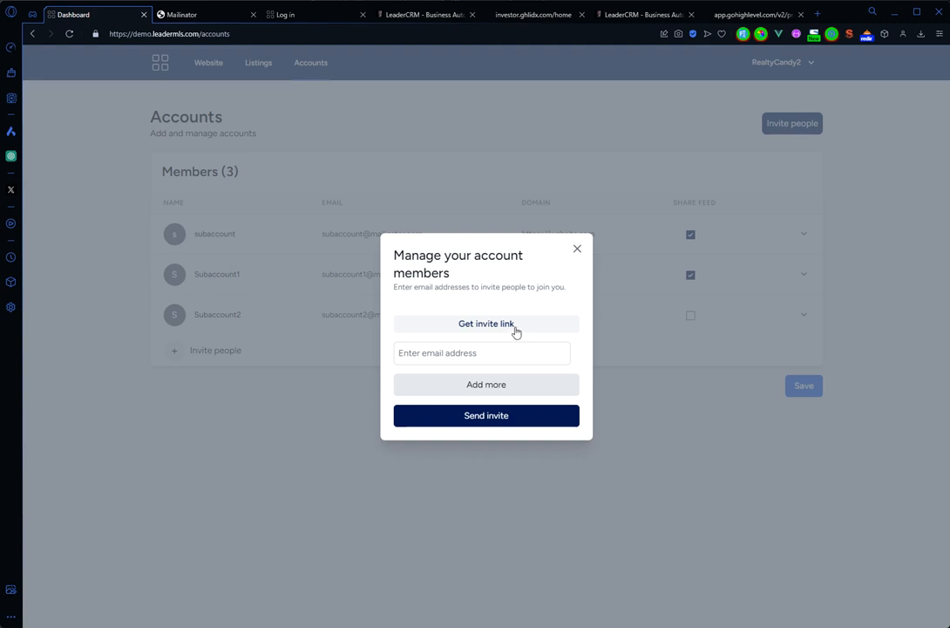
{"action": "left_click", "coordinate": [485, 322]}
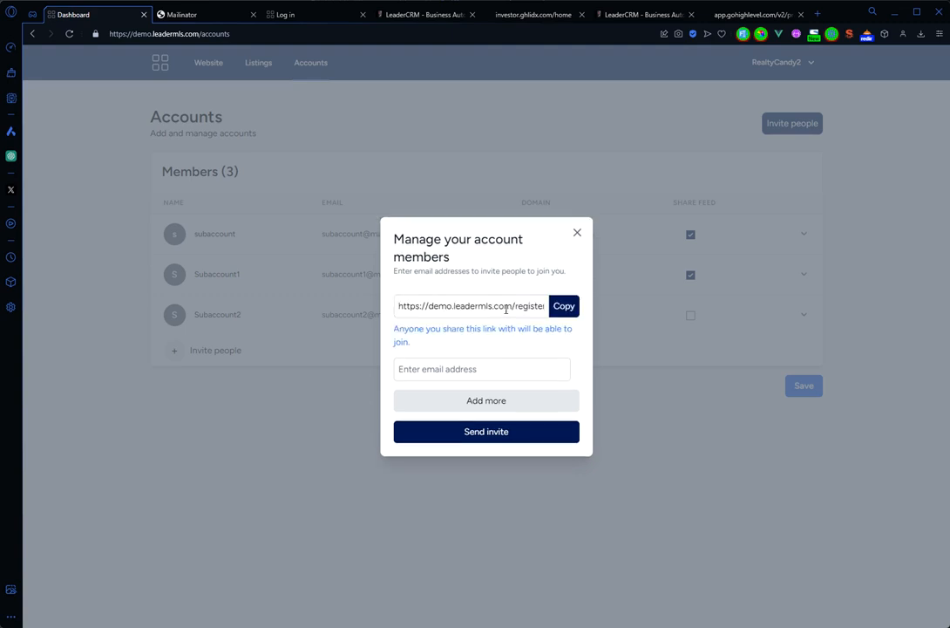
{"action": "right_click", "coordinate": [471, 305]}
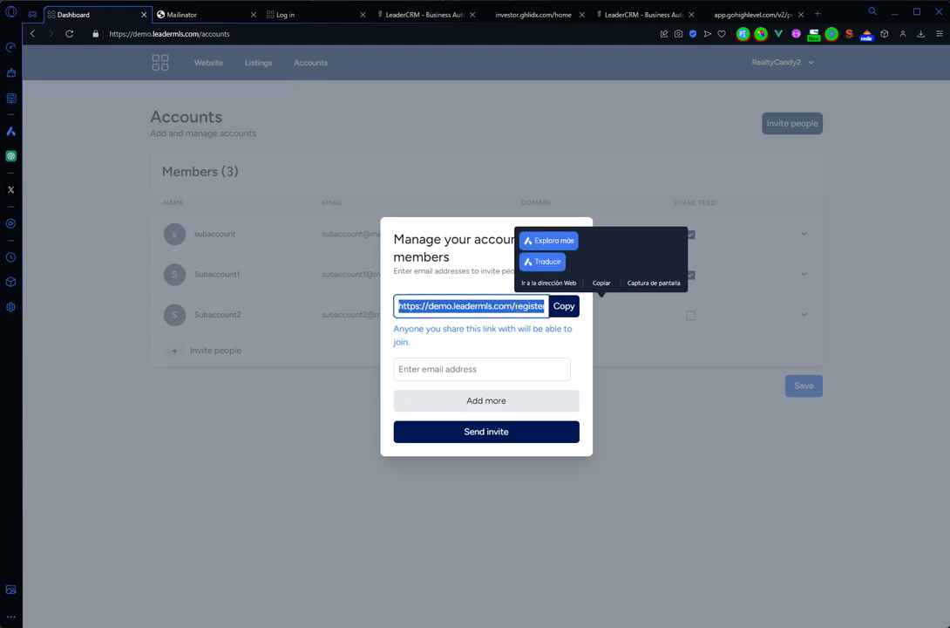
{"action": "left_click", "coordinate": [481, 369]}
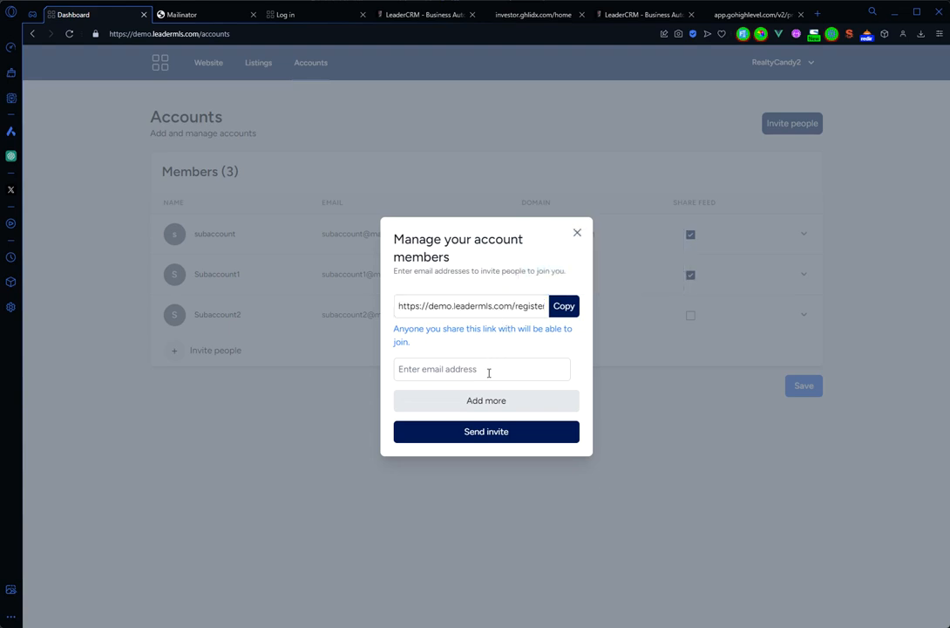
Send the account invitation to the 'subaccount' email address and get the sent confirmation
{"action": "left_click", "coordinate": [482, 370]}
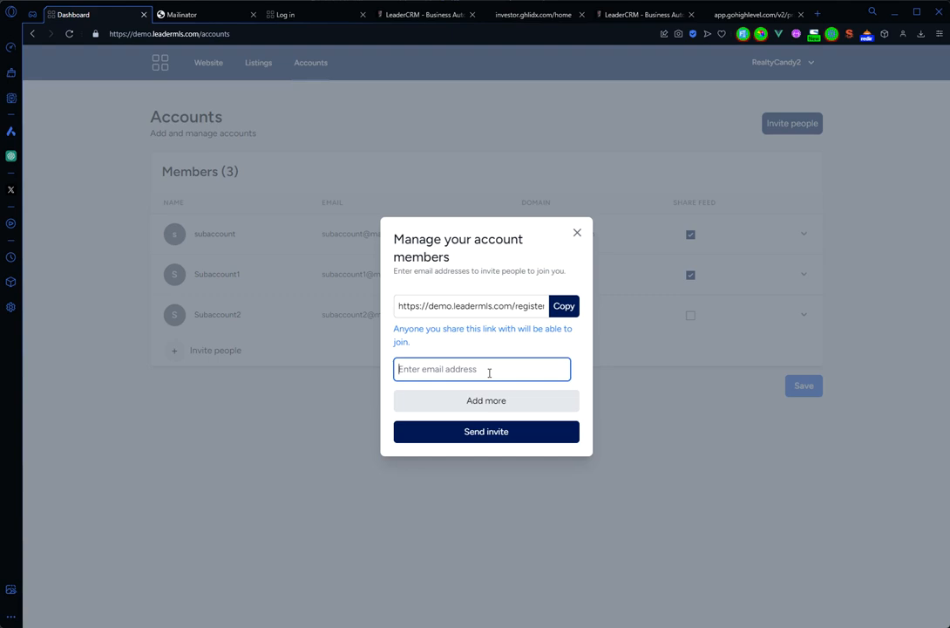
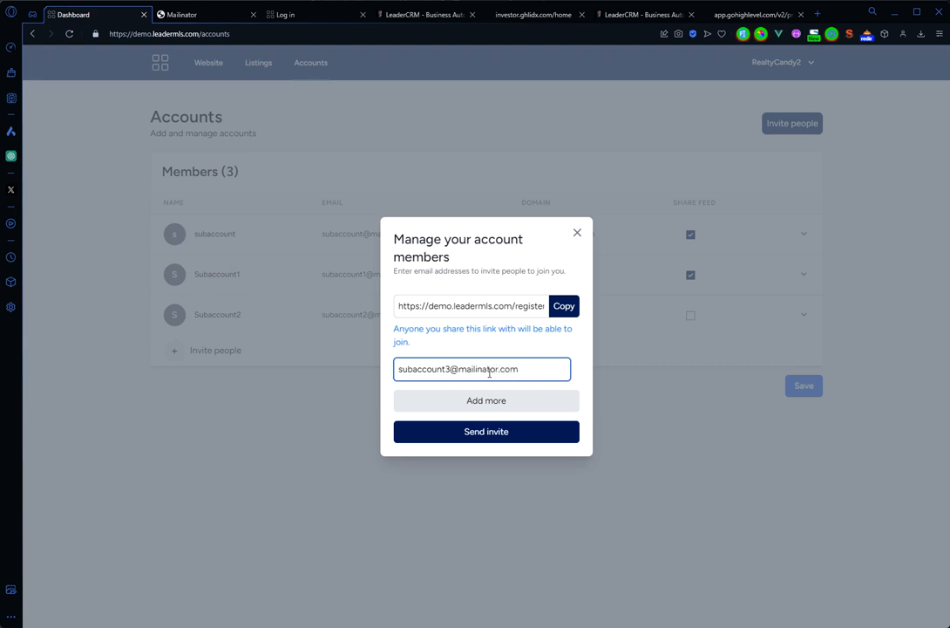
{"action": "left_click", "coordinate": [485, 431]}
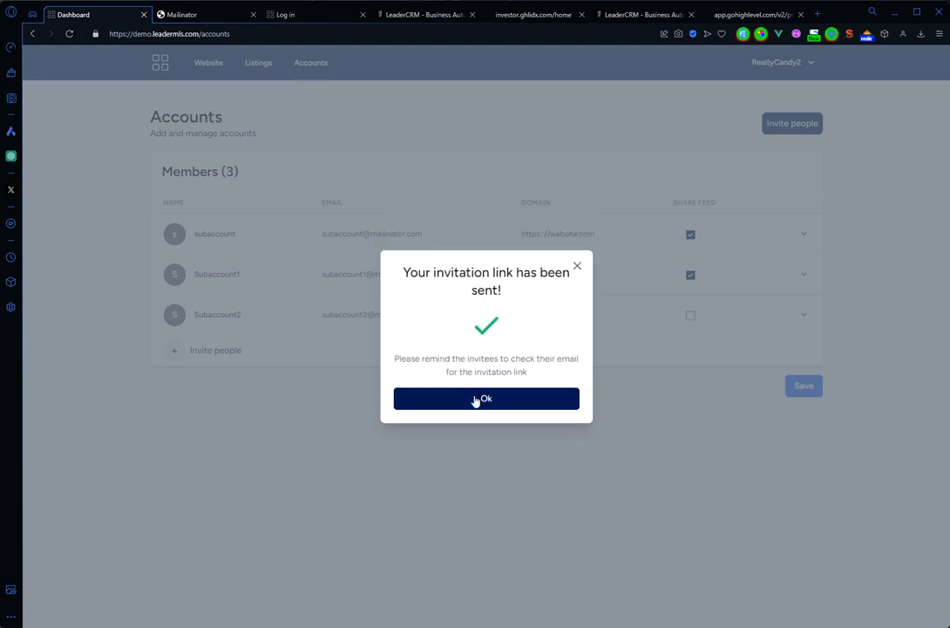
{"action": "mouse_move", "coordinate": [464, 309]}
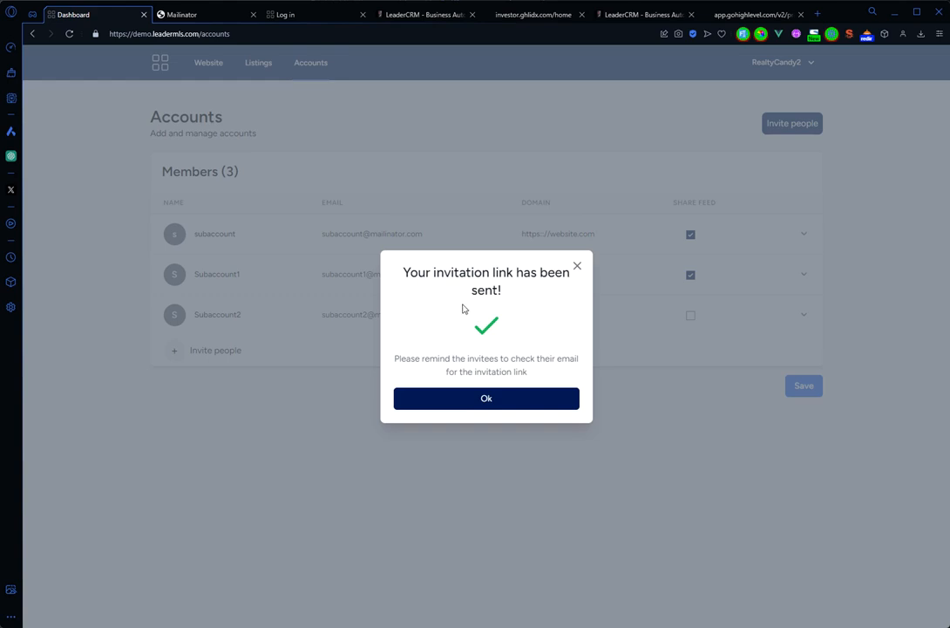
{"action": "left_click", "coordinate": [206, 14]}
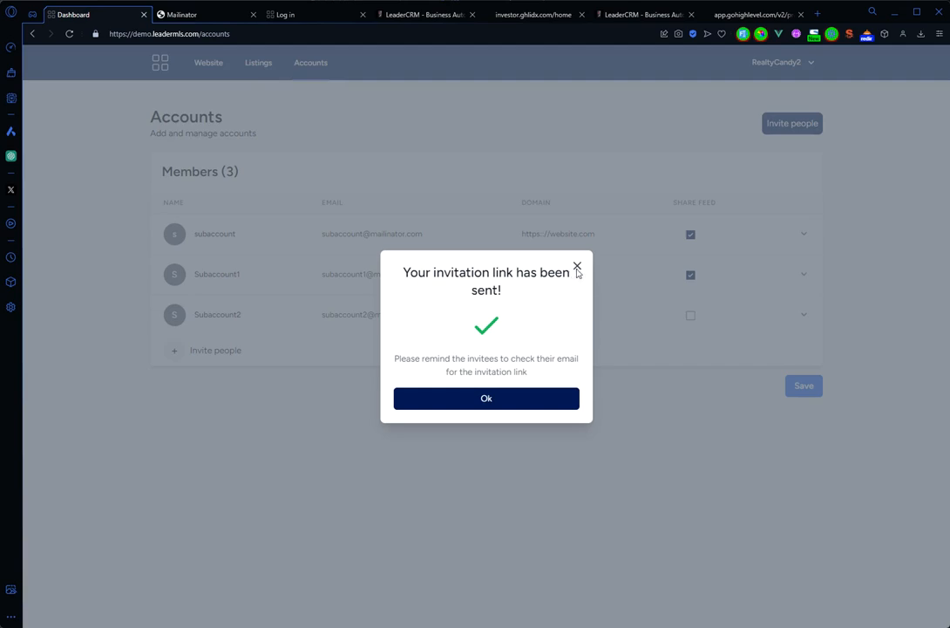
Enable Share Feed for the last sub-account under Website > Sub Accounts and save
{"action": "left_click", "coordinate": [485, 398]}
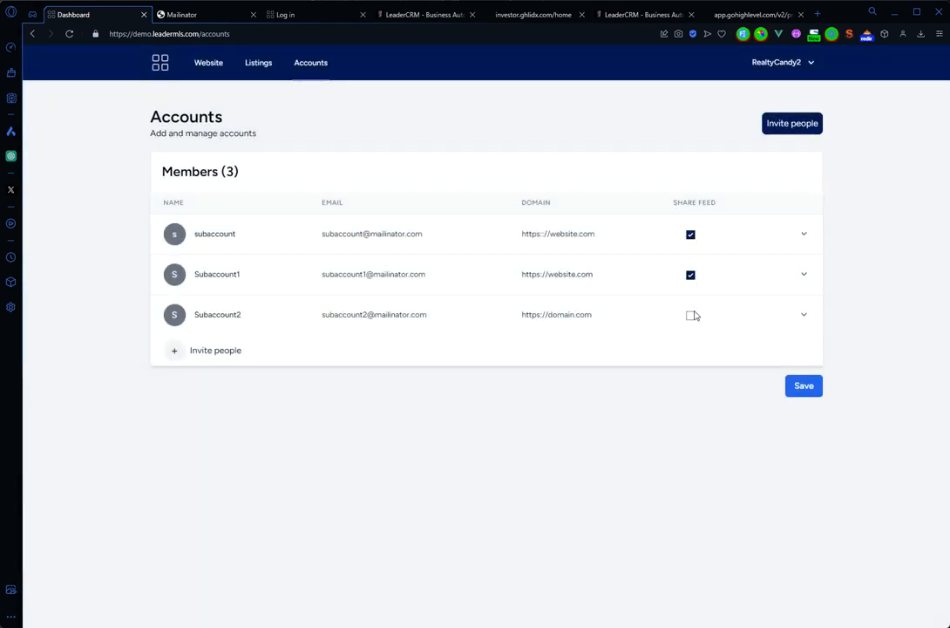
{"action": "left_click", "coordinate": [691, 314]}
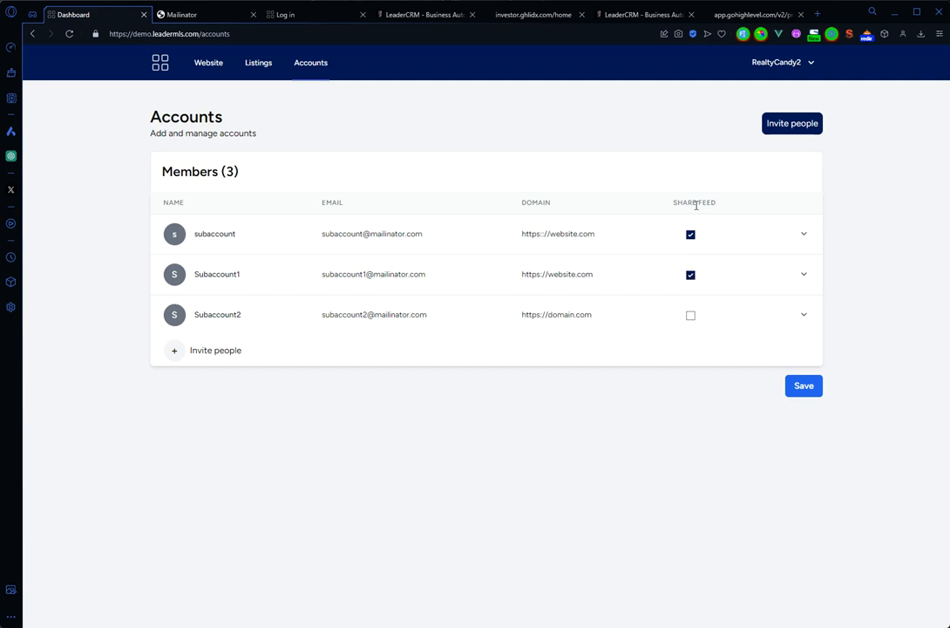
{"action": "mouse_move", "coordinate": [679, 202]}
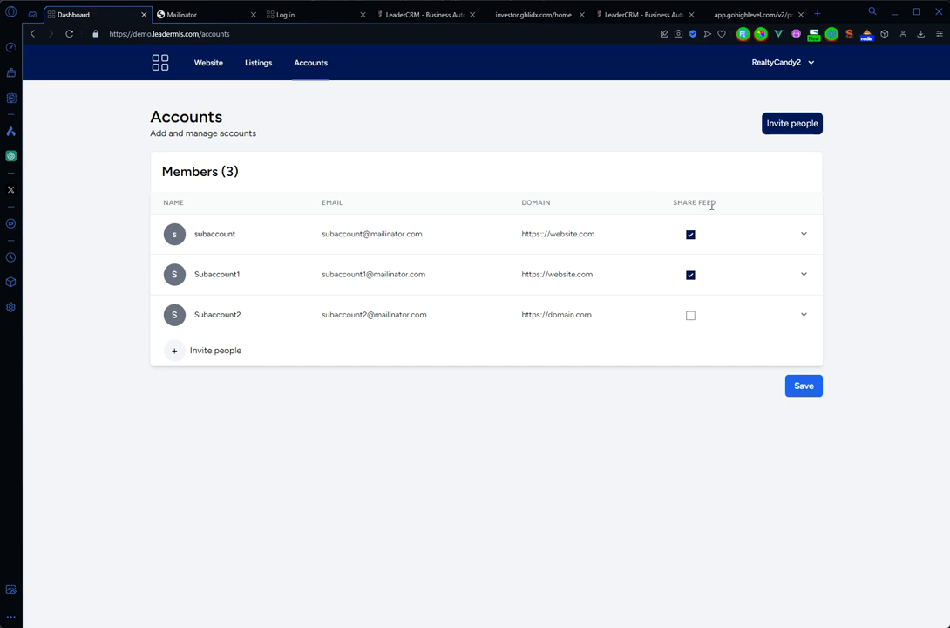
{"action": "mouse_move", "coordinate": [211, 265]}
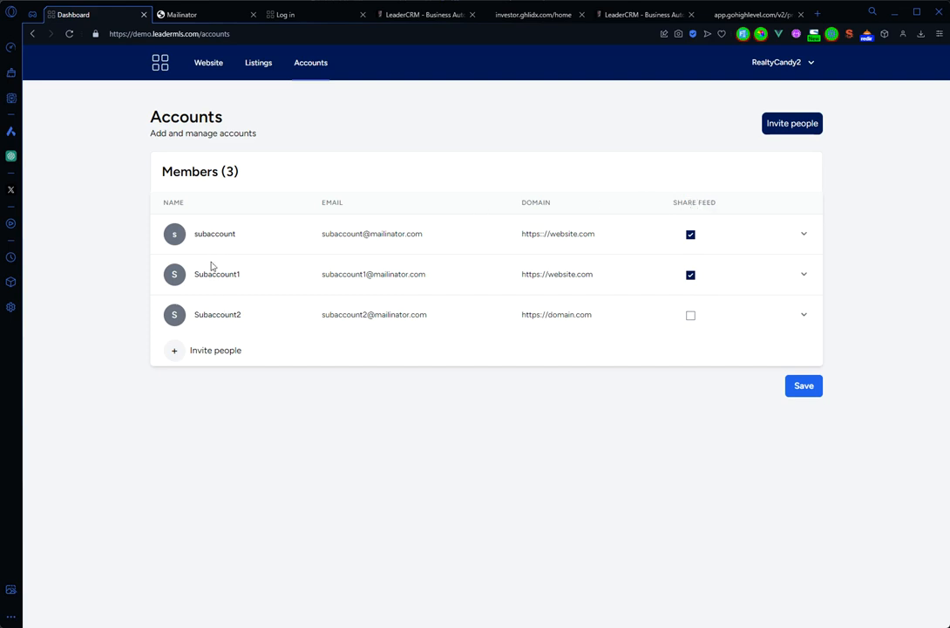
{"action": "left_click", "coordinate": [209, 63]}
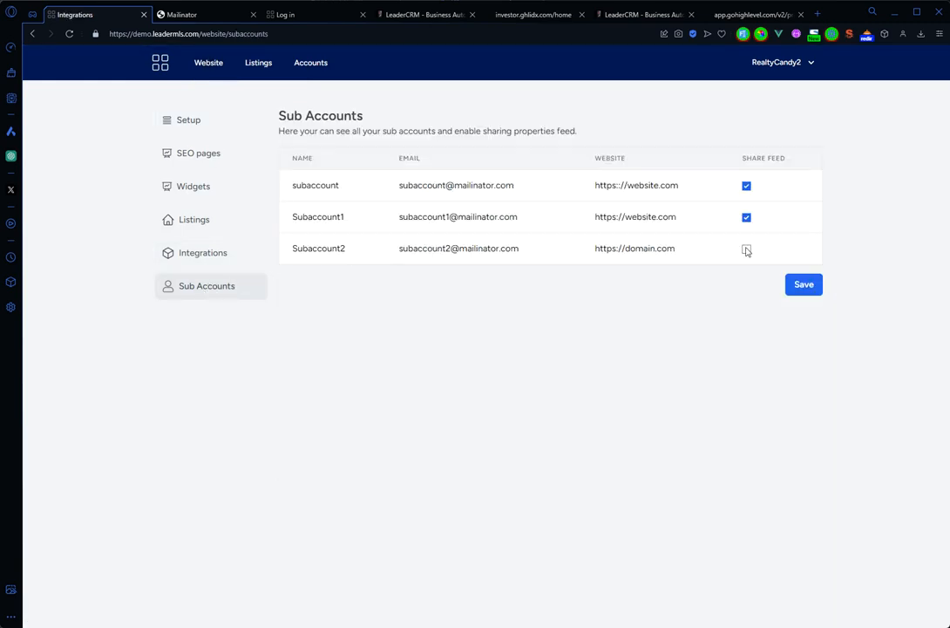
{"action": "left_click", "coordinate": [746, 248]}
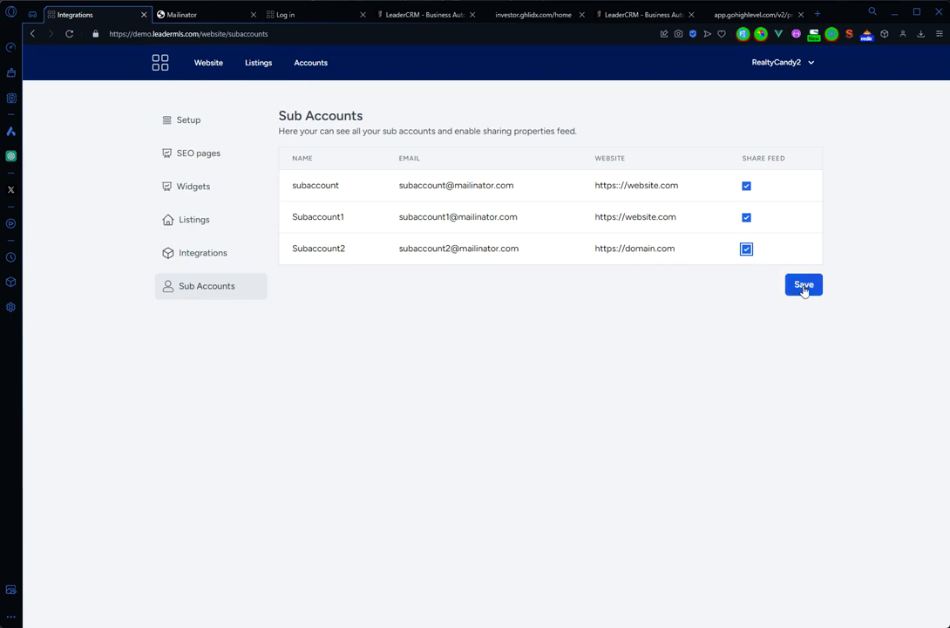
{"action": "left_click", "coordinate": [803, 284]}
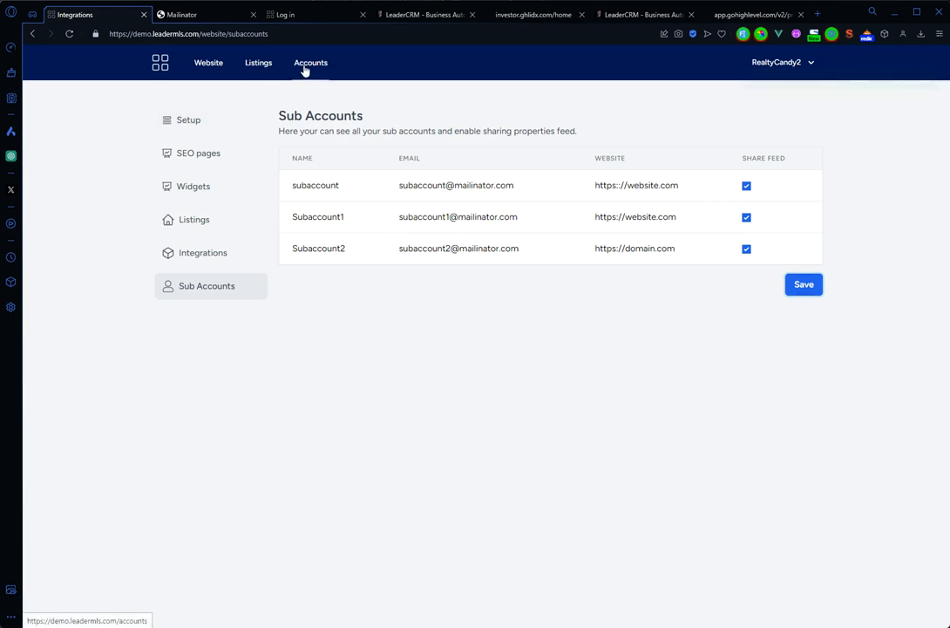
{"action": "mouse_move", "coordinate": [820, 73]}
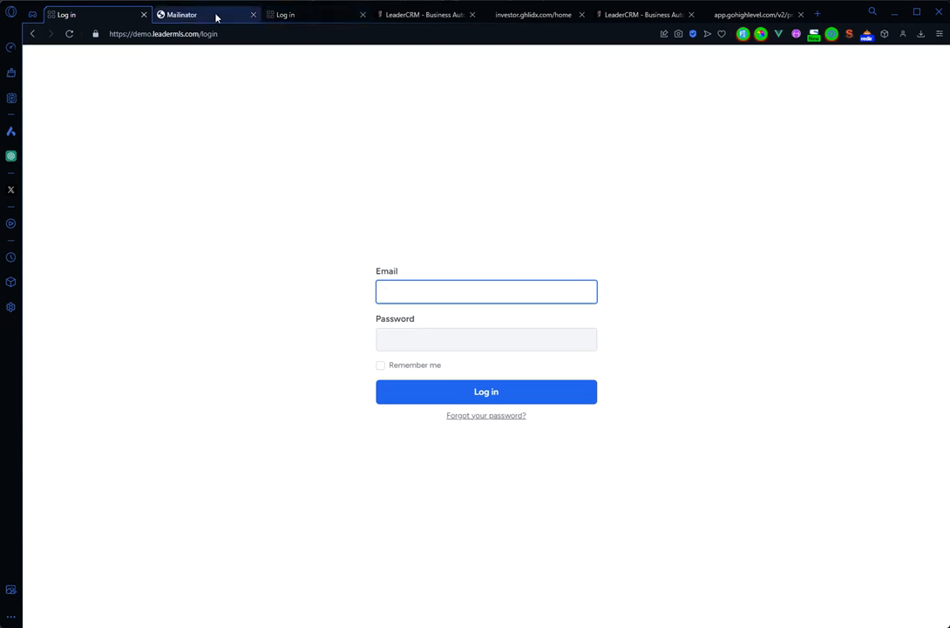
Accept the emailed invitation in Mailinator and register the sub-account with name 'subaccount' and a password
{"action": "left_click", "coordinate": [181, 14]}
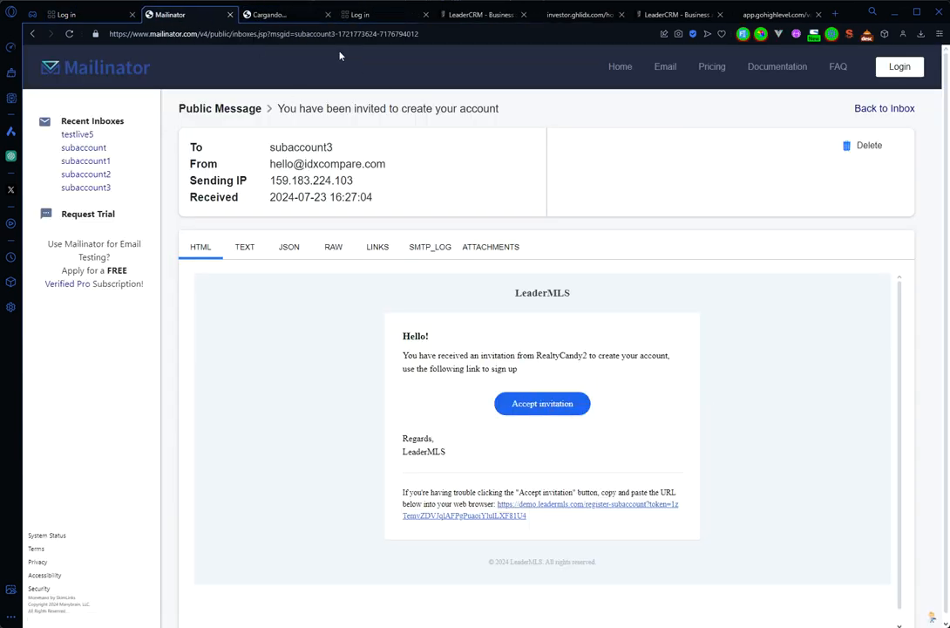
{"action": "left_click", "coordinate": [543, 403]}
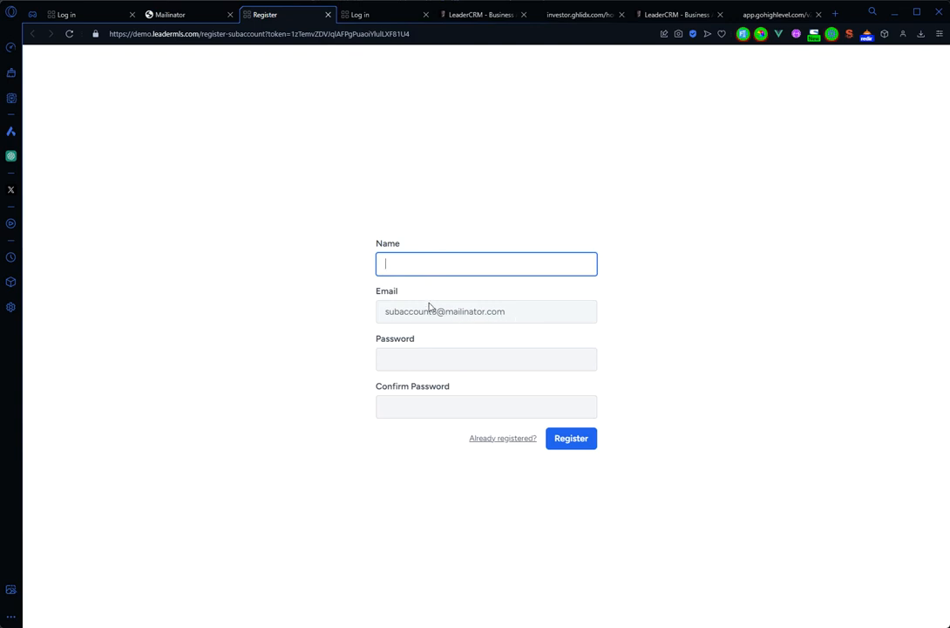
{"action": "left_click", "coordinate": [484, 263]}
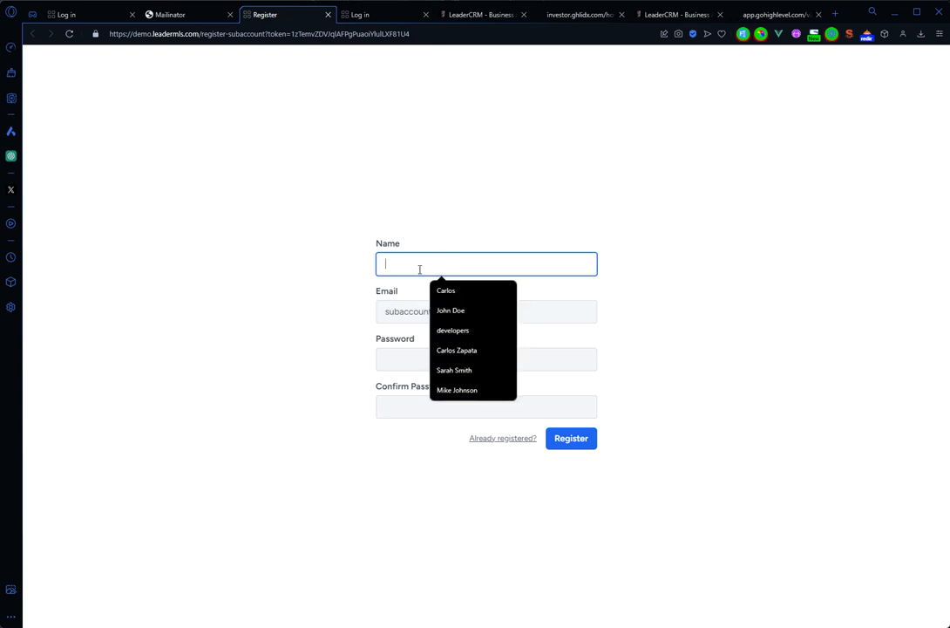
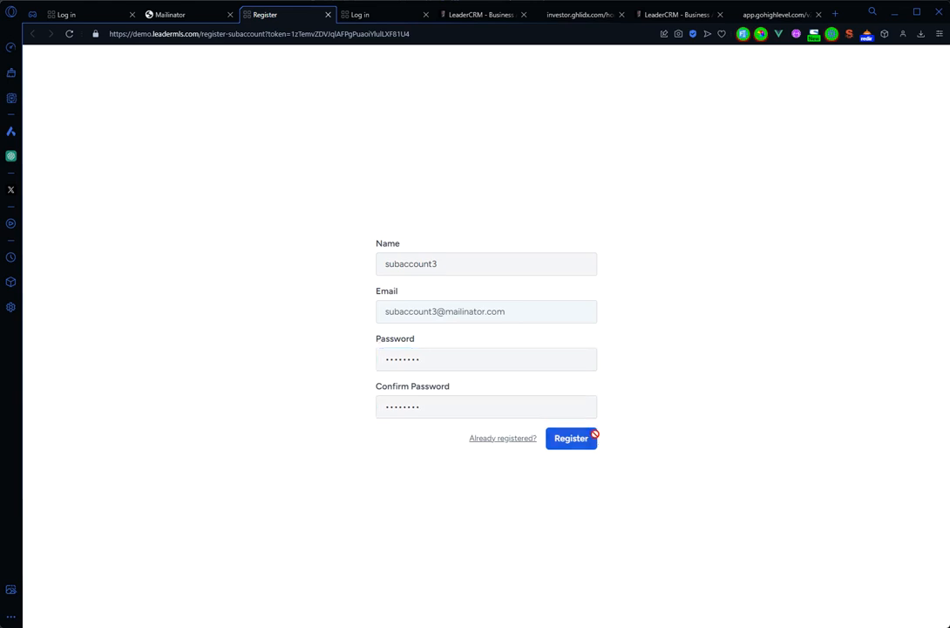
{"action": "left_click", "coordinate": [572, 438]}
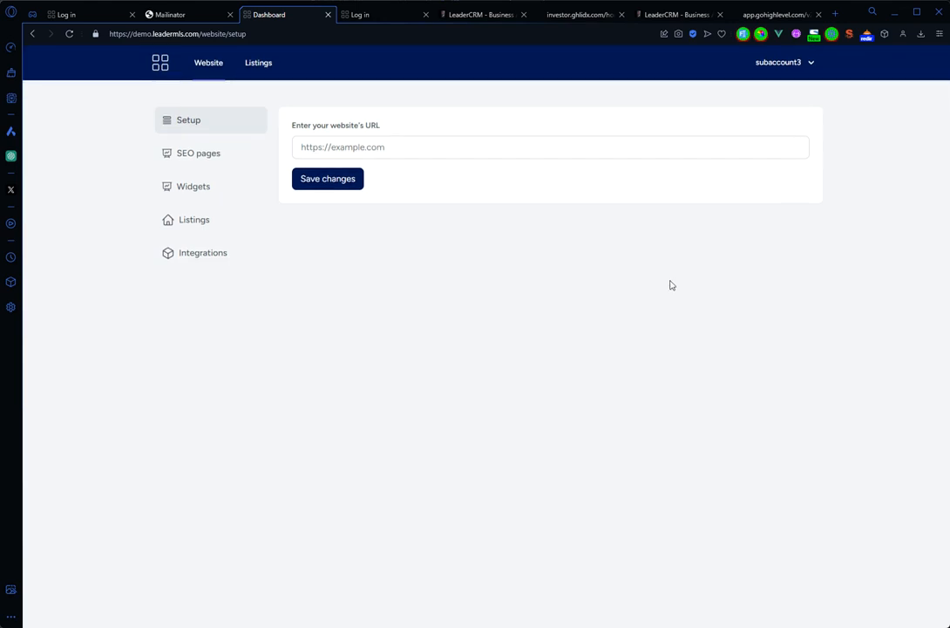
Reach the new sub-account's Dashboard Setup with an empty URL and move to the Widget Builder
{"action": "left_click", "coordinate": [549, 147]}
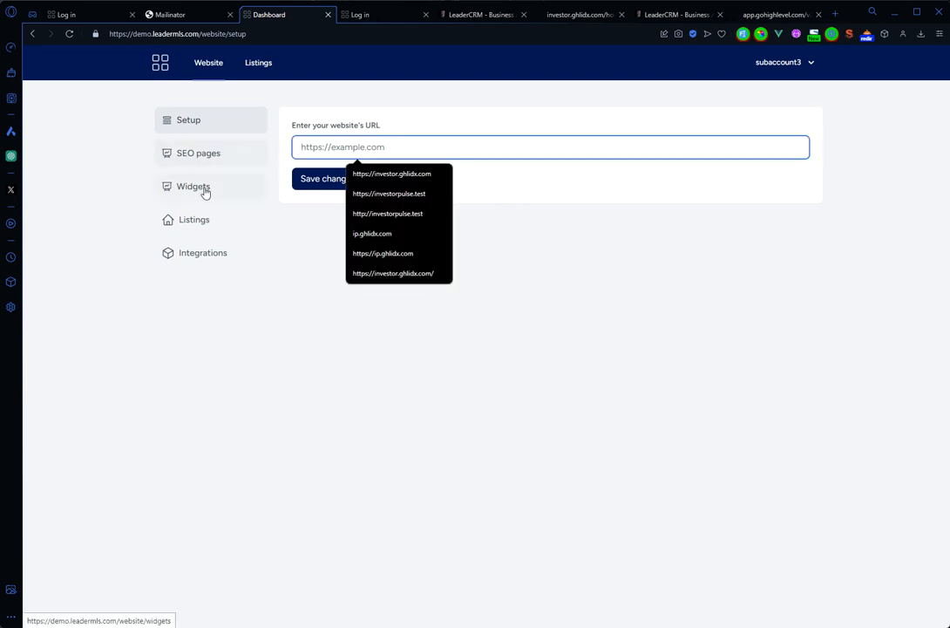
{"action": "left_click", "coordinate": [194, 185]}
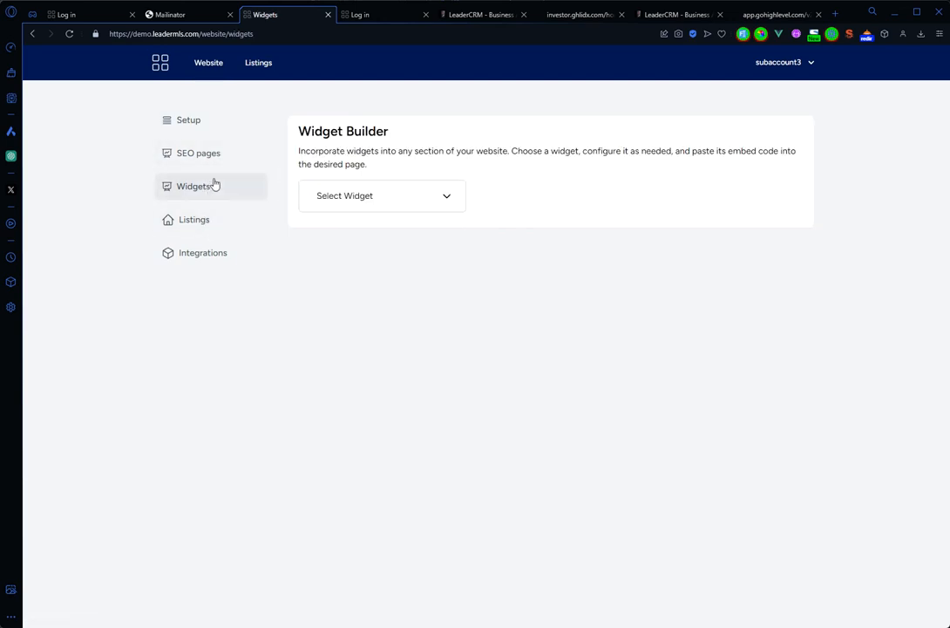
Connect the sub-account to HighLevel via Integrations, choosing the 'test t' account
{"action": "left_click", "coordinate": [202, 251]}
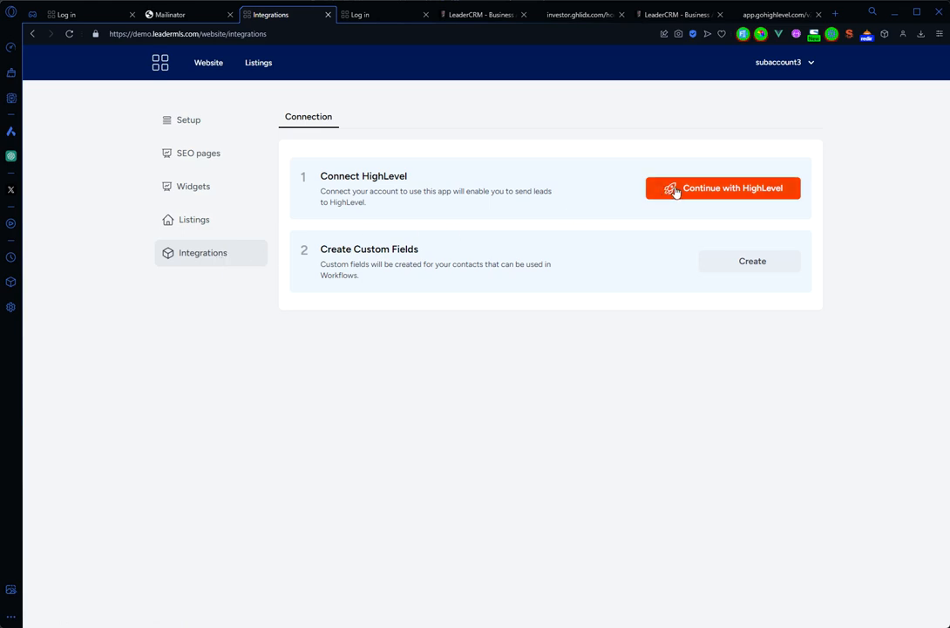
{"action": "mouse_move", "coordinate": [296, 400]}
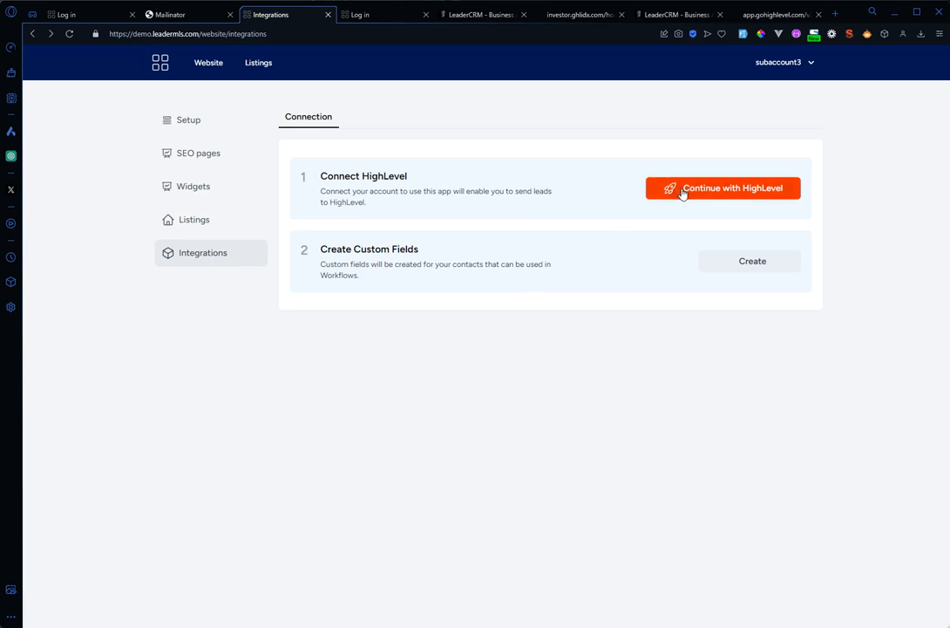
{"action": "left_click", "coordinate": [722, 188]}
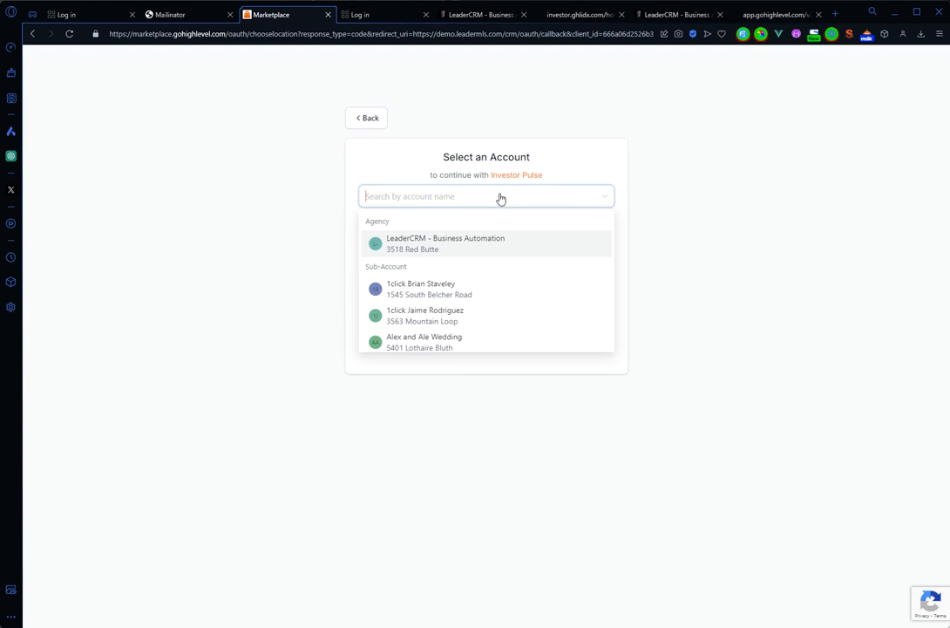
{"action": "type", "text": "test t"}
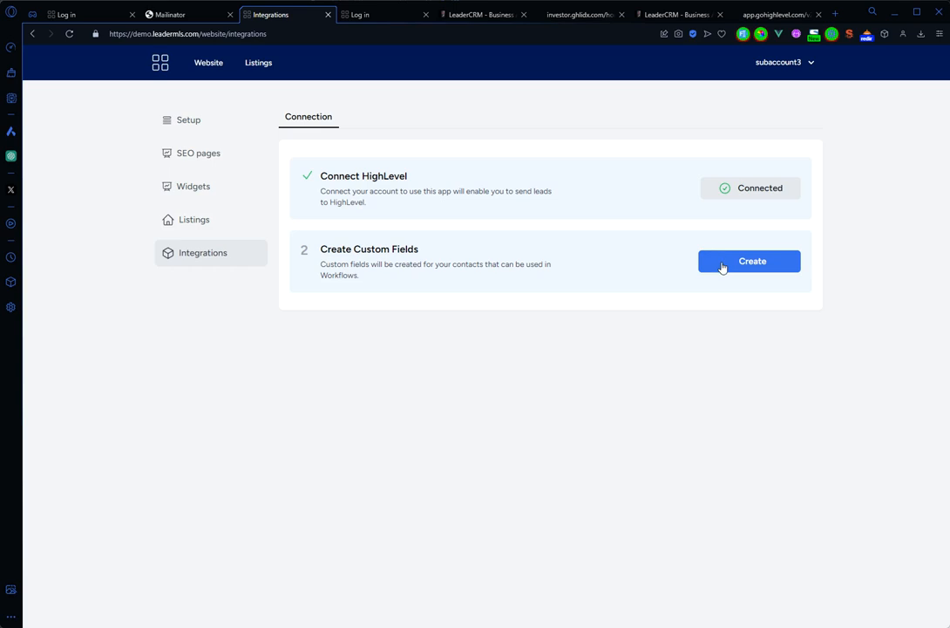
{"action": "mouse_move", "coordinate": [680, 265]}
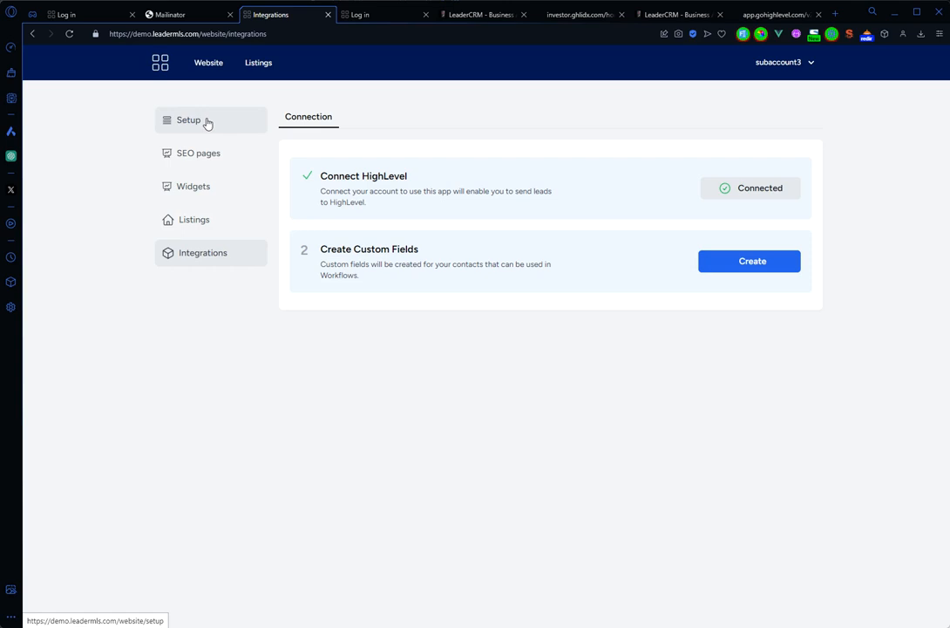
{"action": "left_click", "coordinate": [188, 118]}
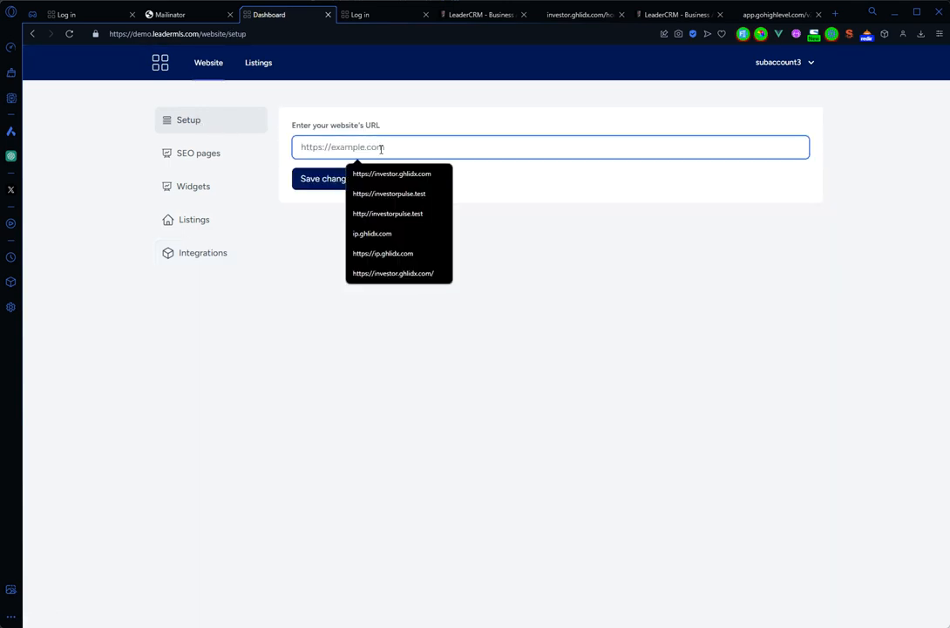
{"action": "type", "text": "htps"}
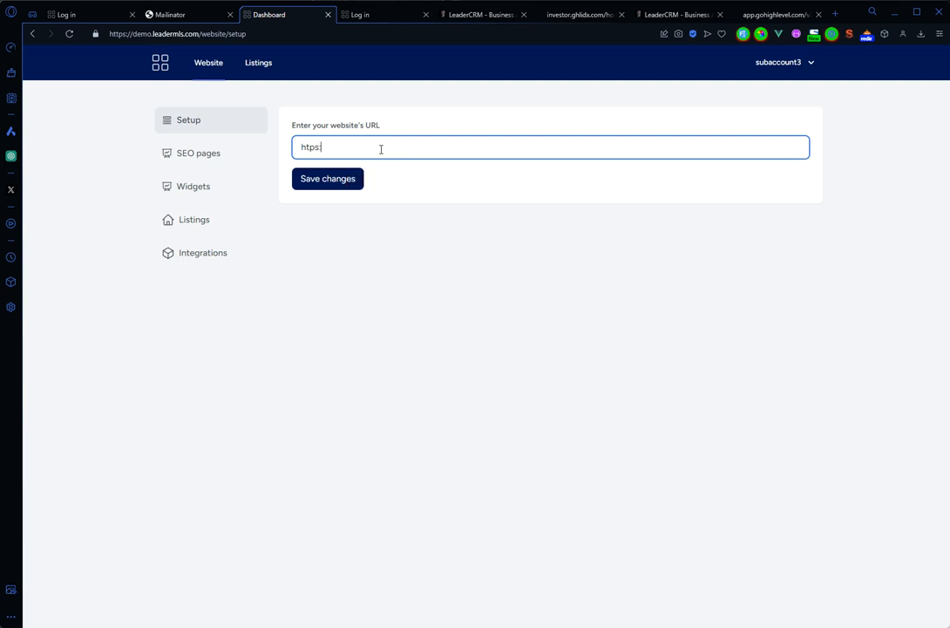
{"action": "type", "text": "://domain1.com"}
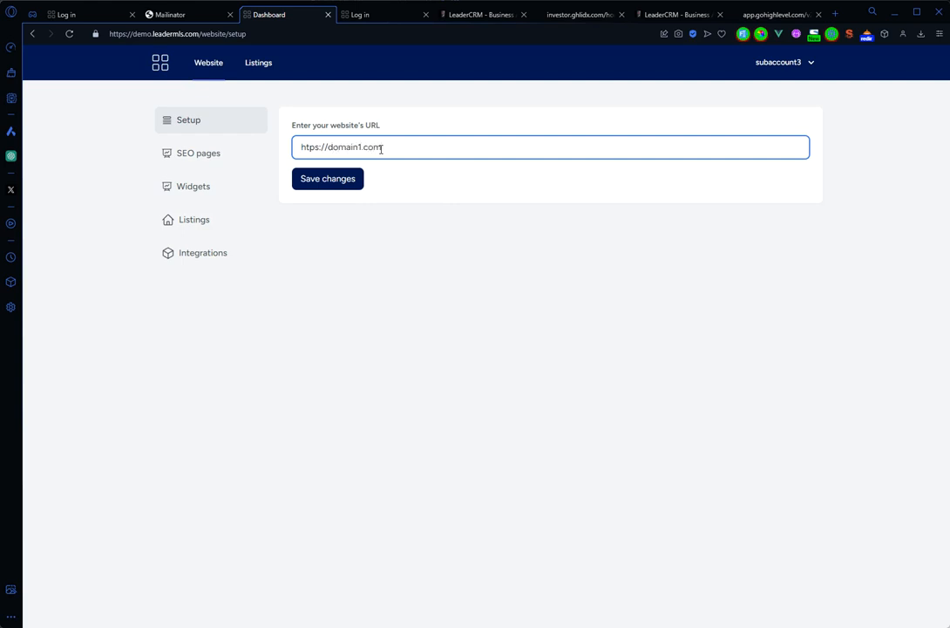
{"action": "left_click", "coordinate": [328, 178]}
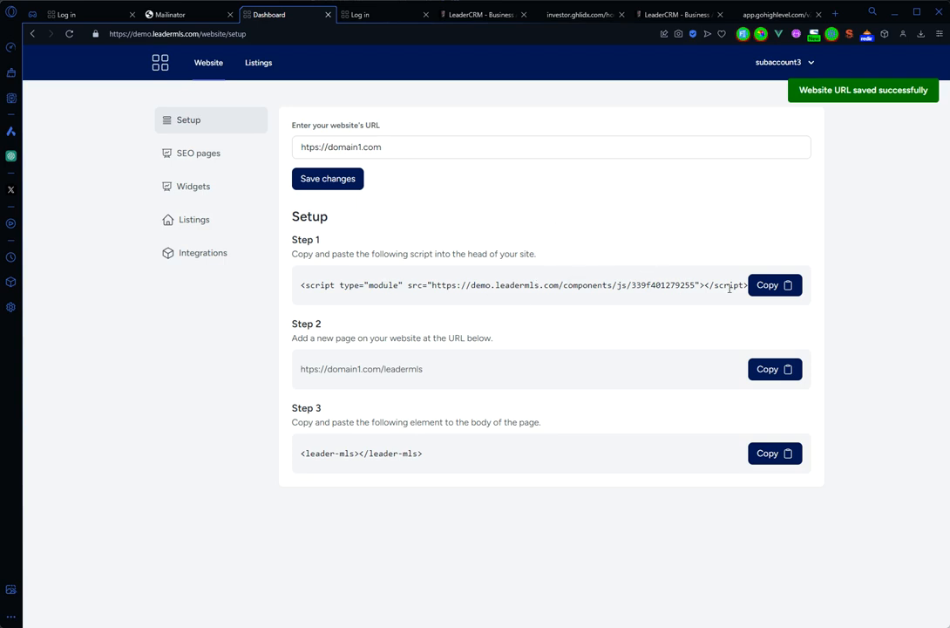
{"action": "left_click", "coordinate": [767, 284]}
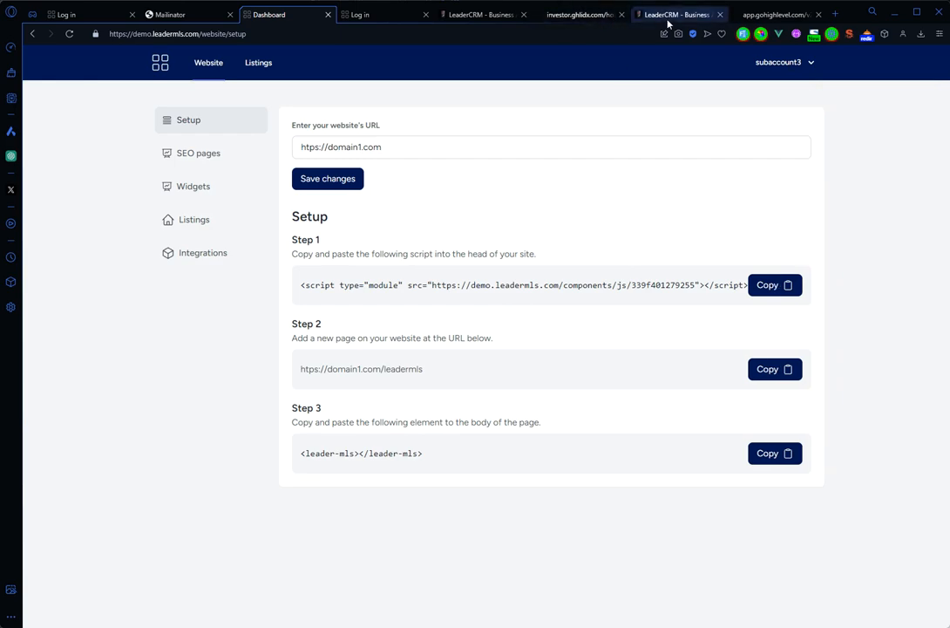
Paste the LeaderMLS module script into HighLevel's Header Tracking code and save it
{"action": "left_click", "coordinate": [680, 14]}
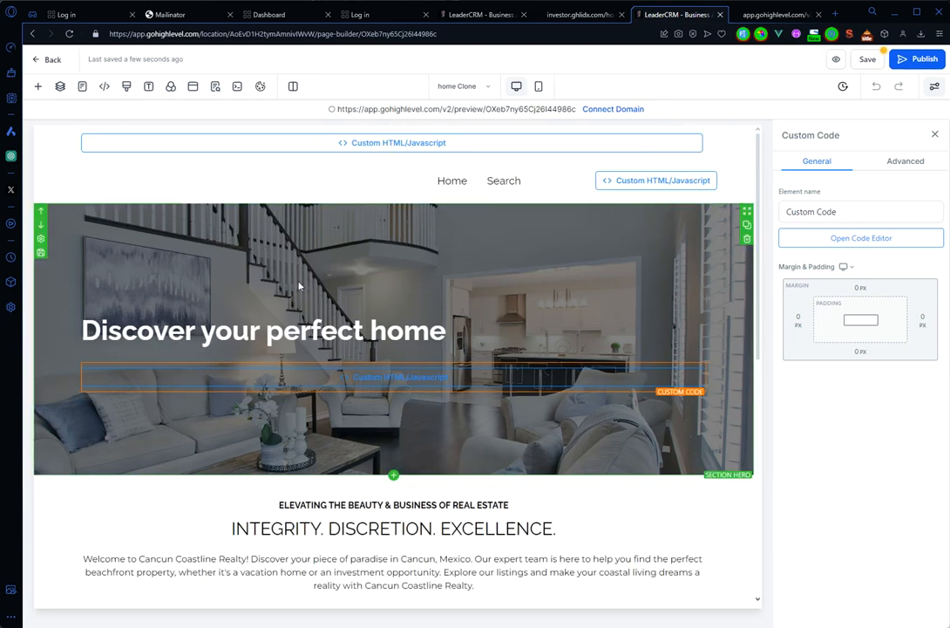
{"action": "mouse_move", "coordinate": [104, 87]}
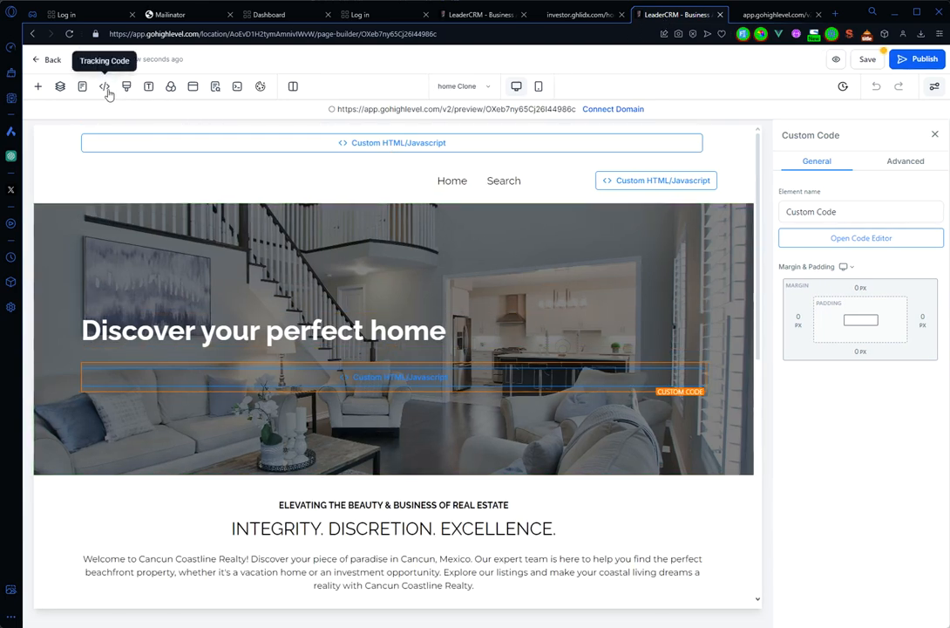
{"action": "left_click", "coordinate": [105, 88]}
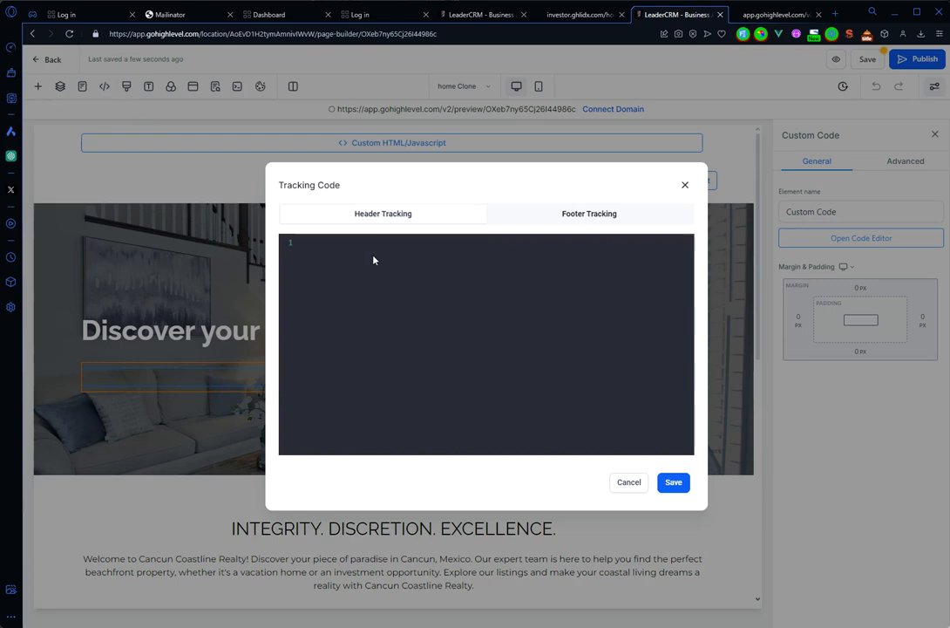
{"action": "type", "text": "<script type=\"module\" src=\"https://demo.leadermls.com/components/js/339f401279255\"></script>"}
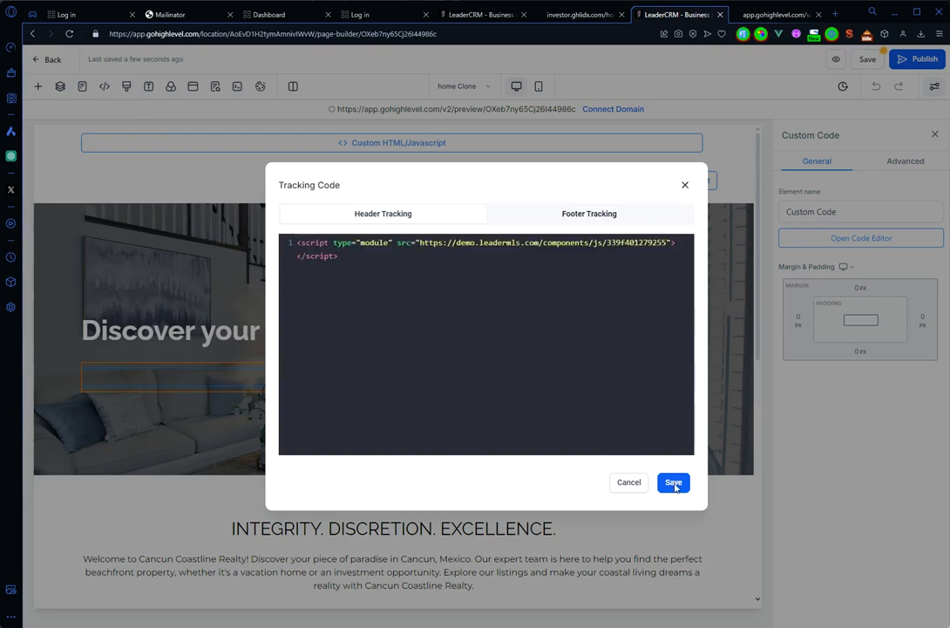
{"action": "left_click", "coordinate": [673, 481]}
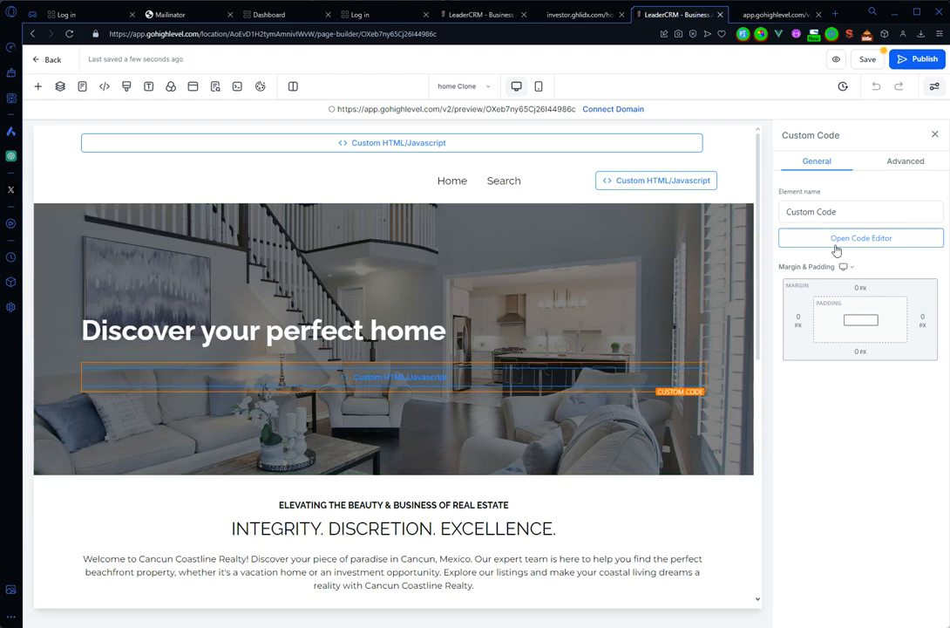
Review the quick search and sign-in Custom HTML elements' embed codes
{"action": "left_click", "coordinate": [861, 237]}
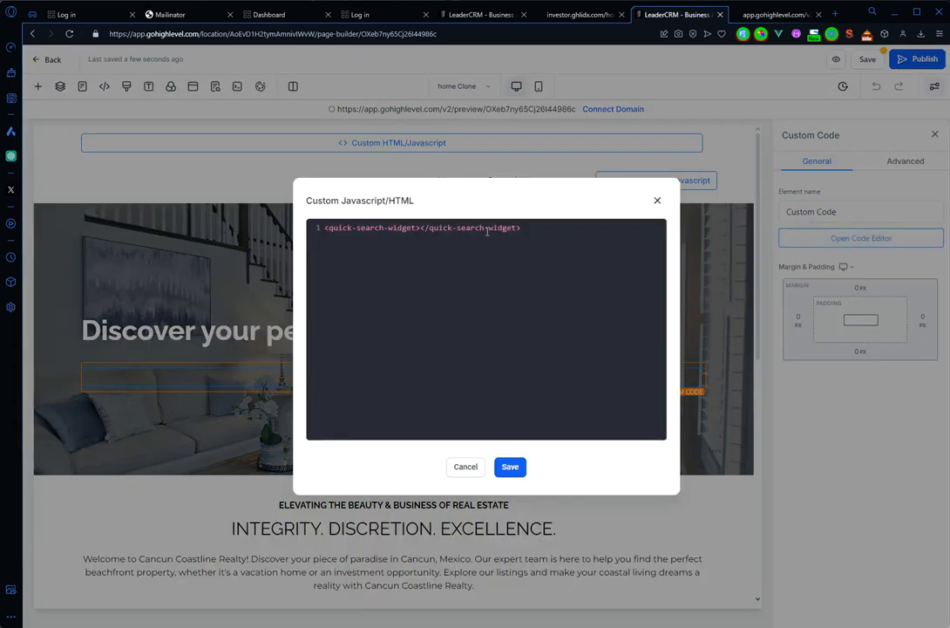
{"action": "left_click", "coordinate": [509, 468]}
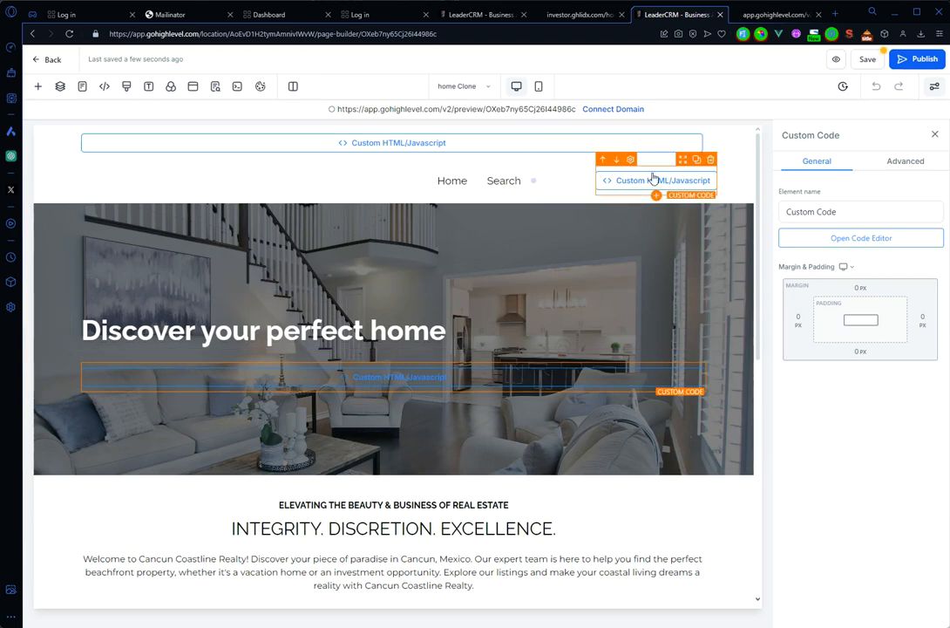
{"action": "left_click", "coordinate": [862, 237]}
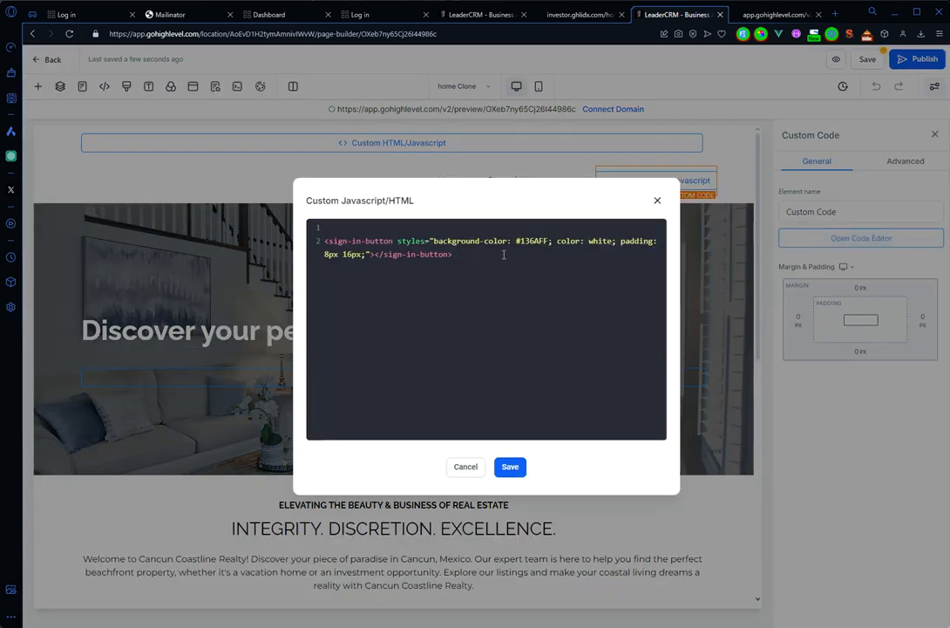
{"action": "left_click", "coordinate": [509, 467]}
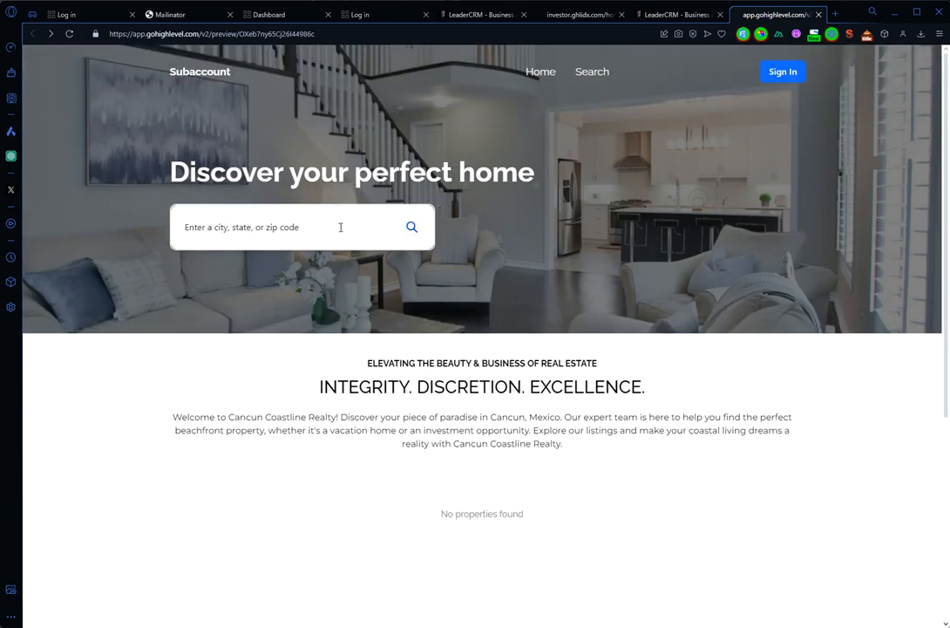
{"action": "left_click", "coordinate": [302, 227]}
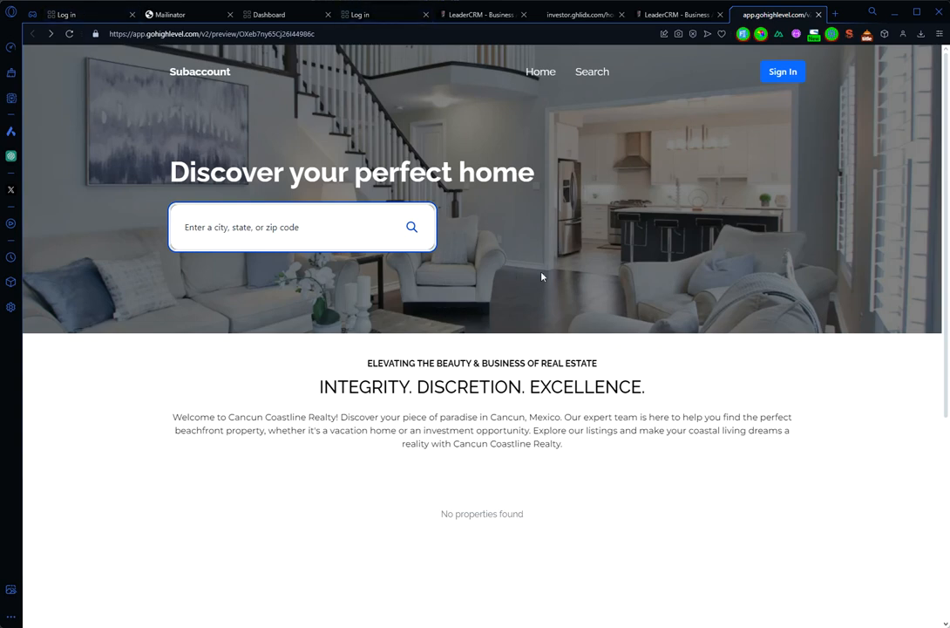
{"action": "left_click", "coordinate": [288, 227]}
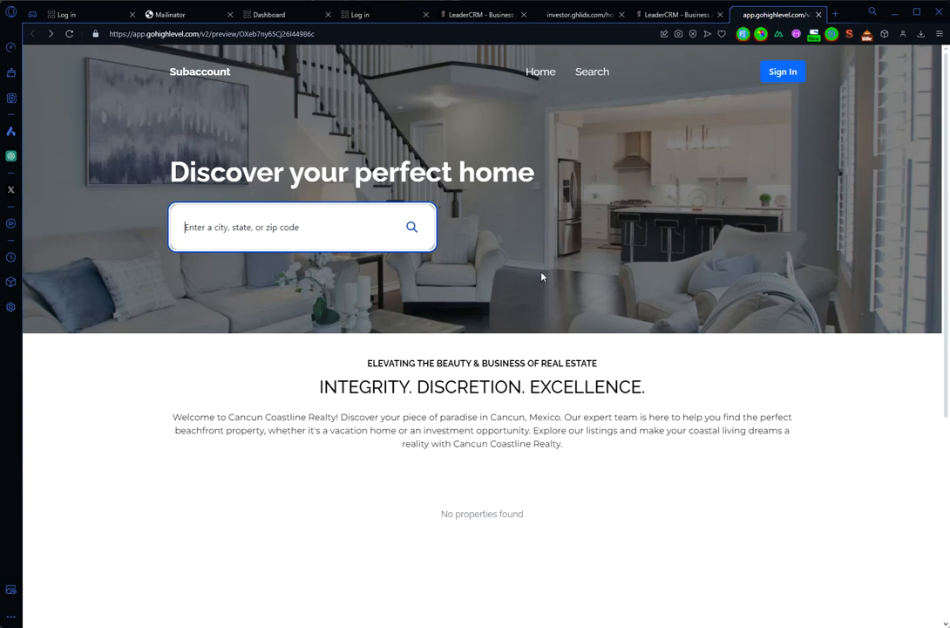
{"action": "mouse_move", "coordinate": [521, 272]}
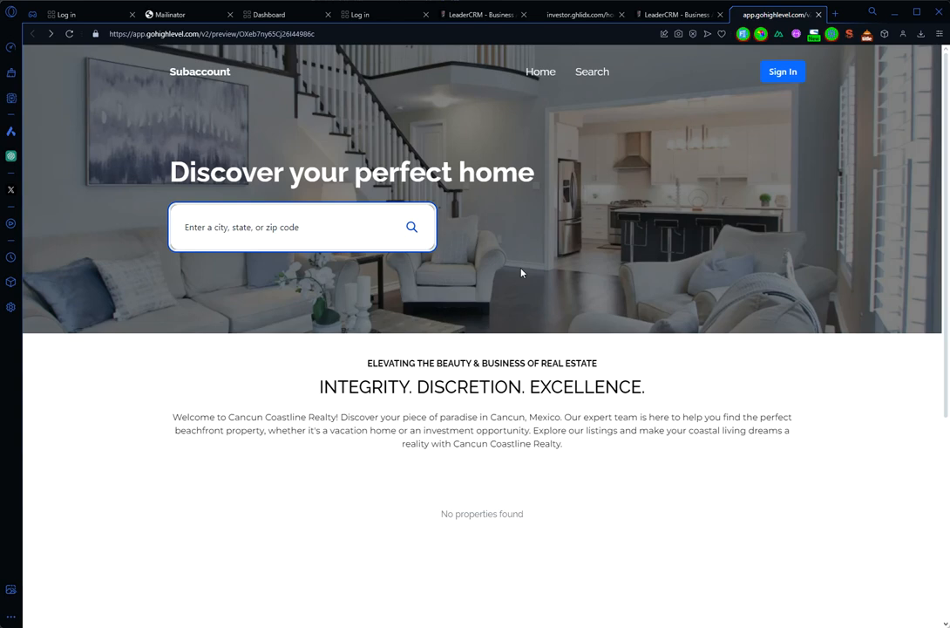
{"action": "left_click", "coordinate": [288, 227]}
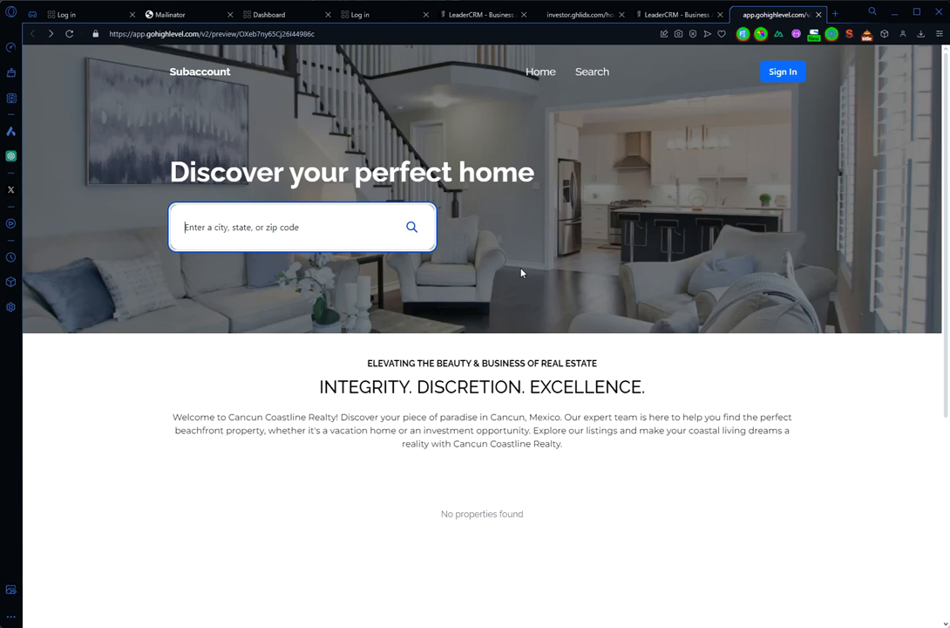